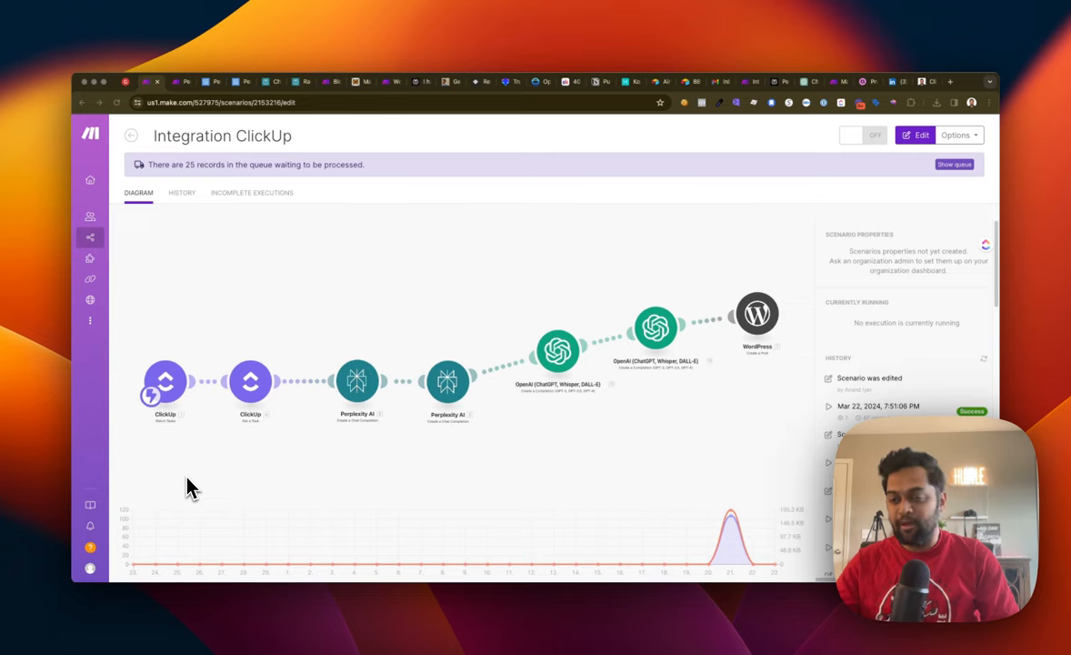
mouse_move(203, 455)
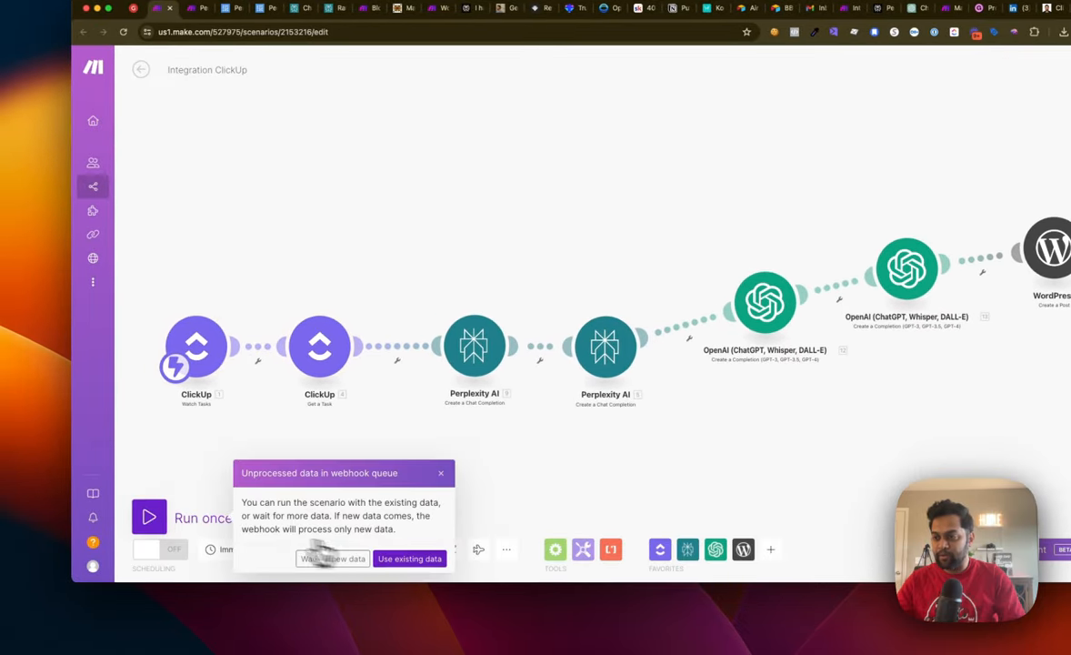
mouse_move(331, 558)
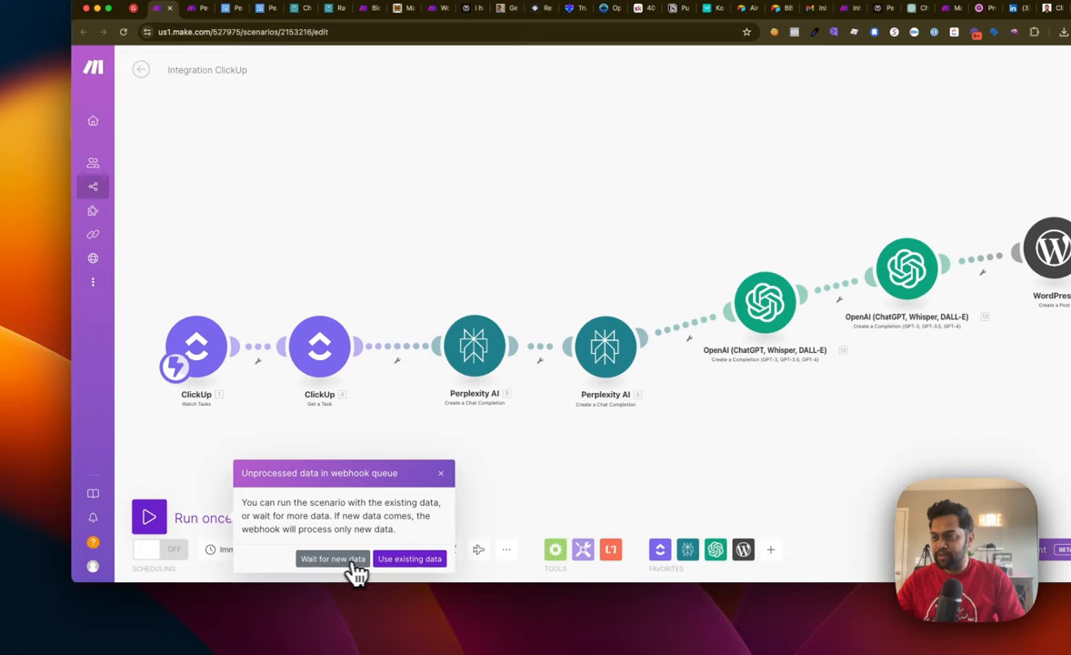
Step: Run the scenario once and choose to wait for newly arriving webhook data
left_click(409, 559)
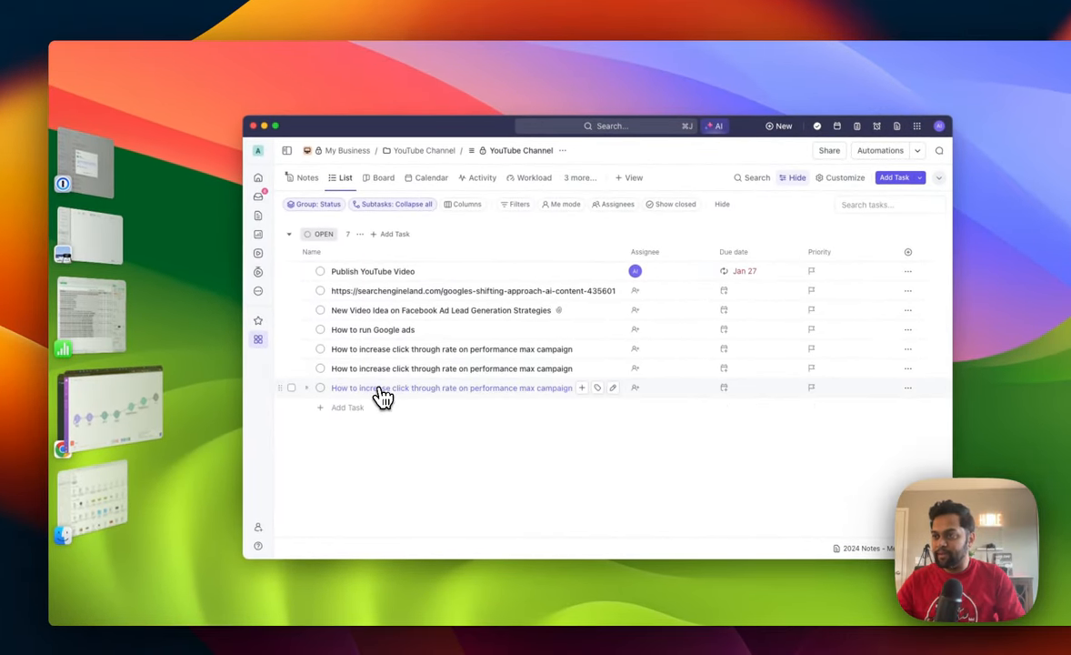
Step: Add the task 'How to increase click through rate on performance max campaign' to the YouTube Channel list
left_click(451, 387)
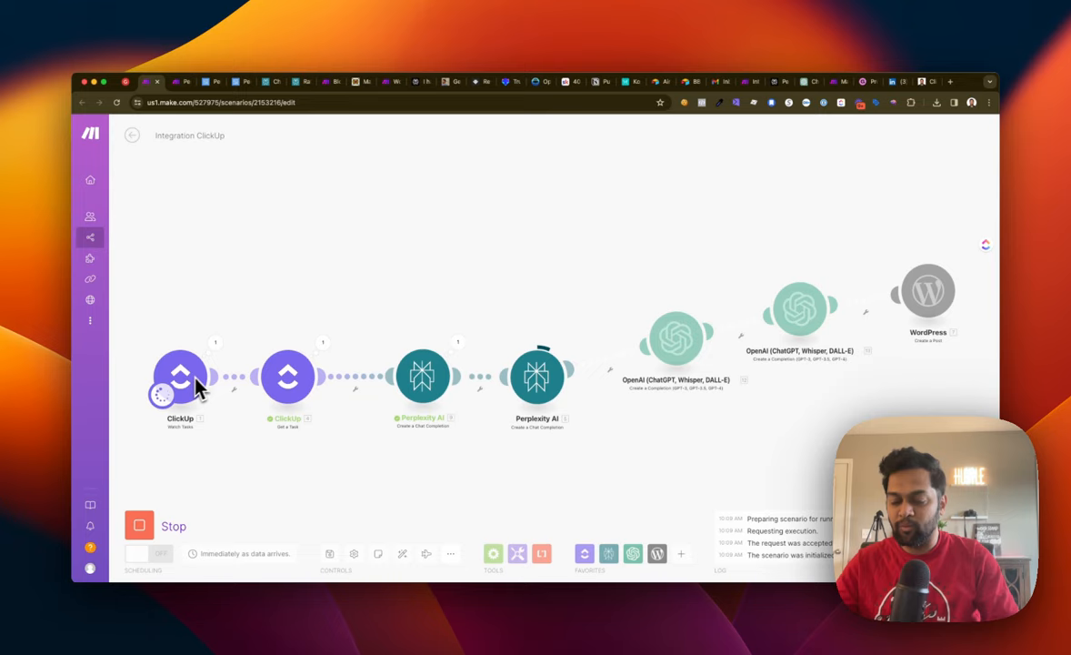
mouse_move(208, 389)
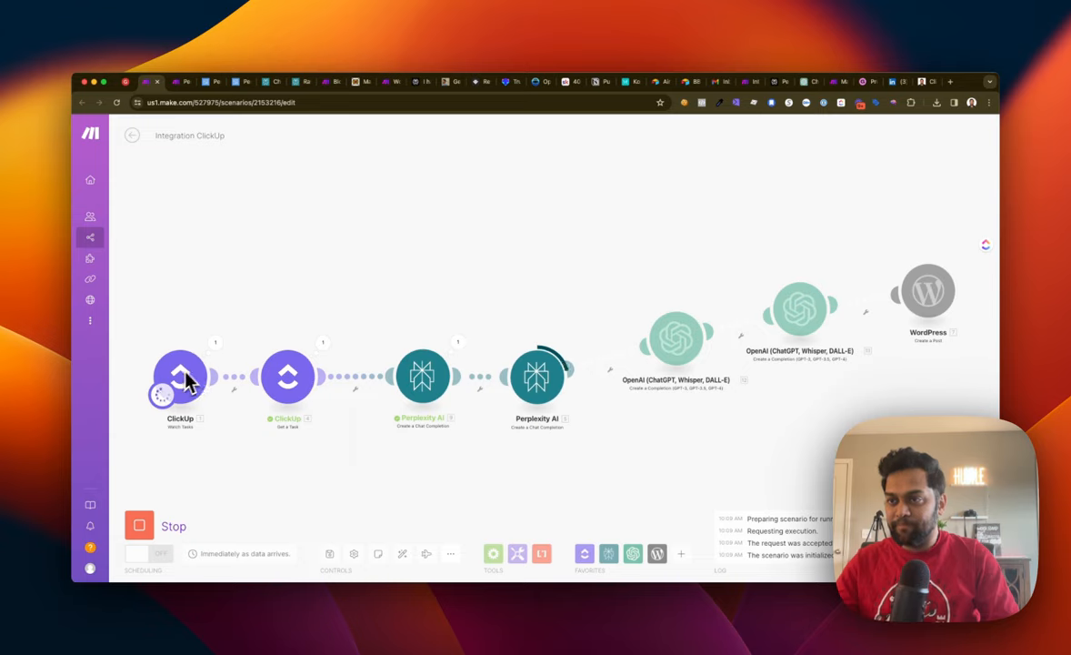
mouse_move(200, 386)
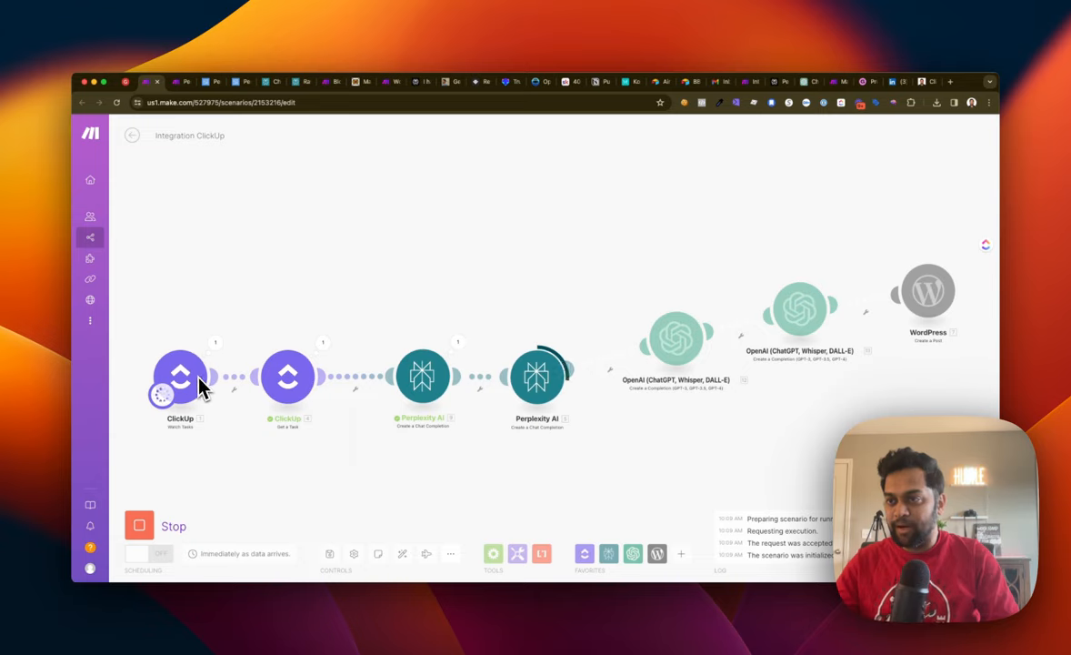
mouse_move(291, 416)
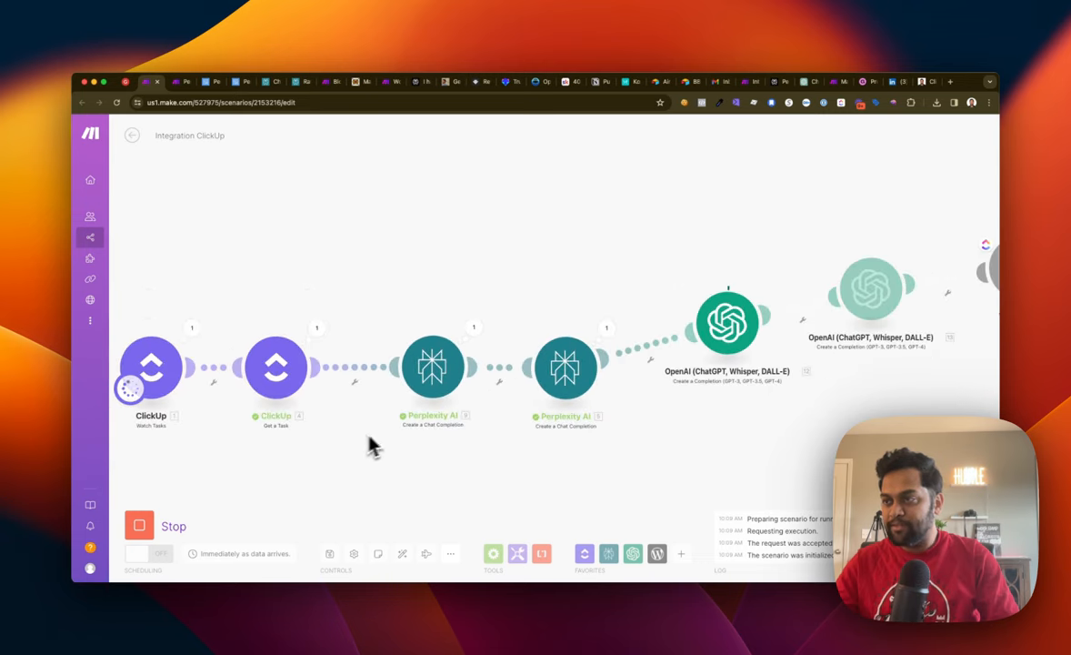
mouse_move(431, 367)
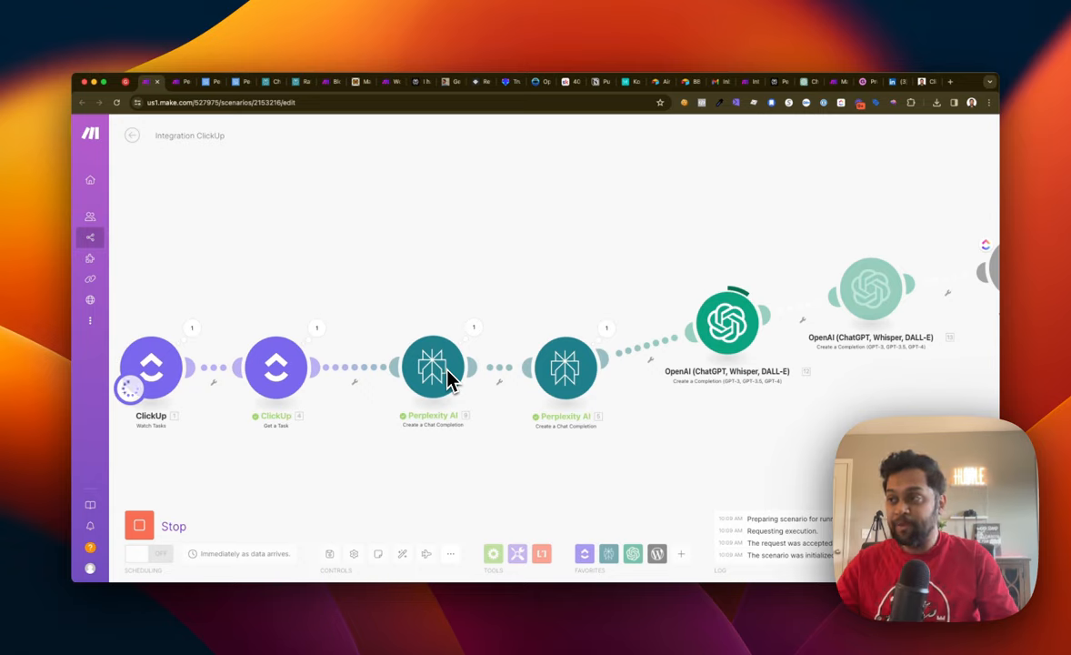
mouse_move(458, 327)
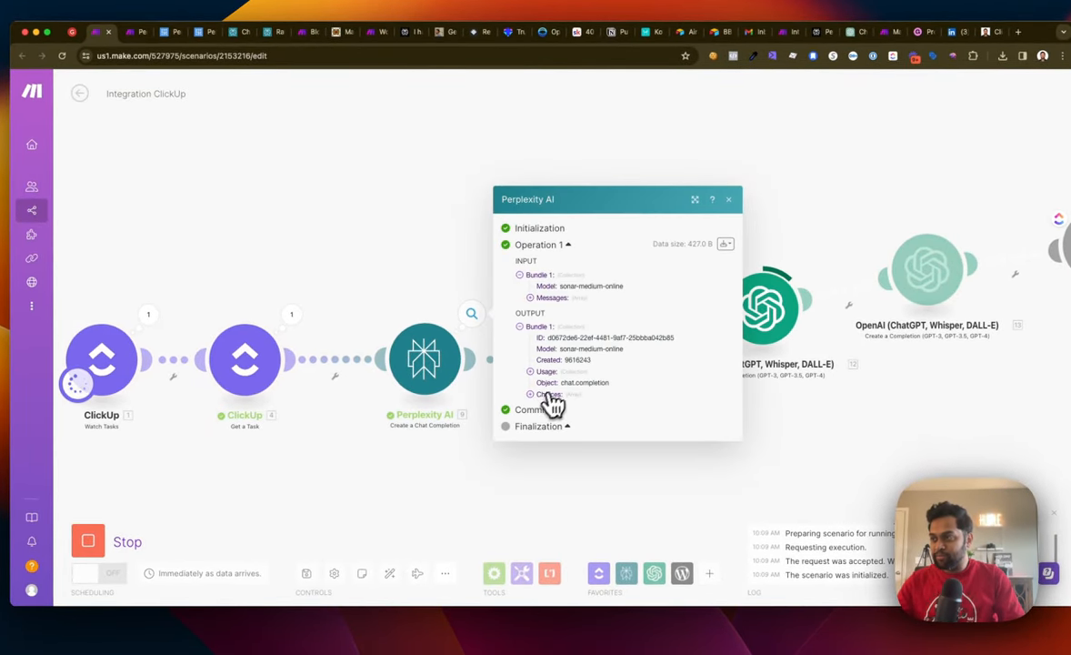
left_click(549, 393)
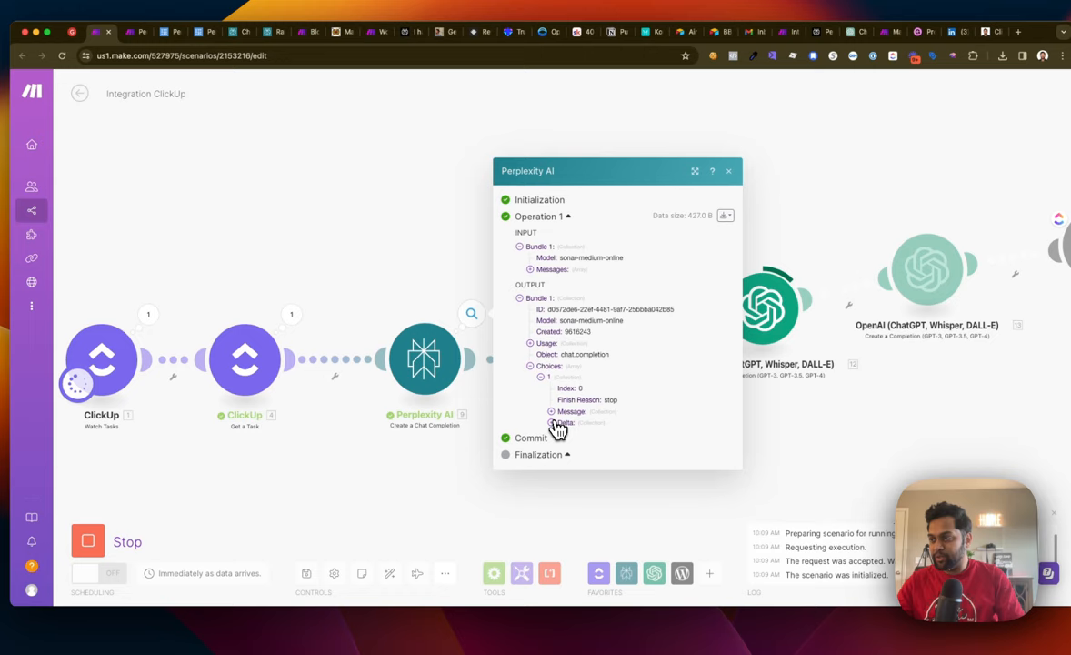
left_click(531, 411)
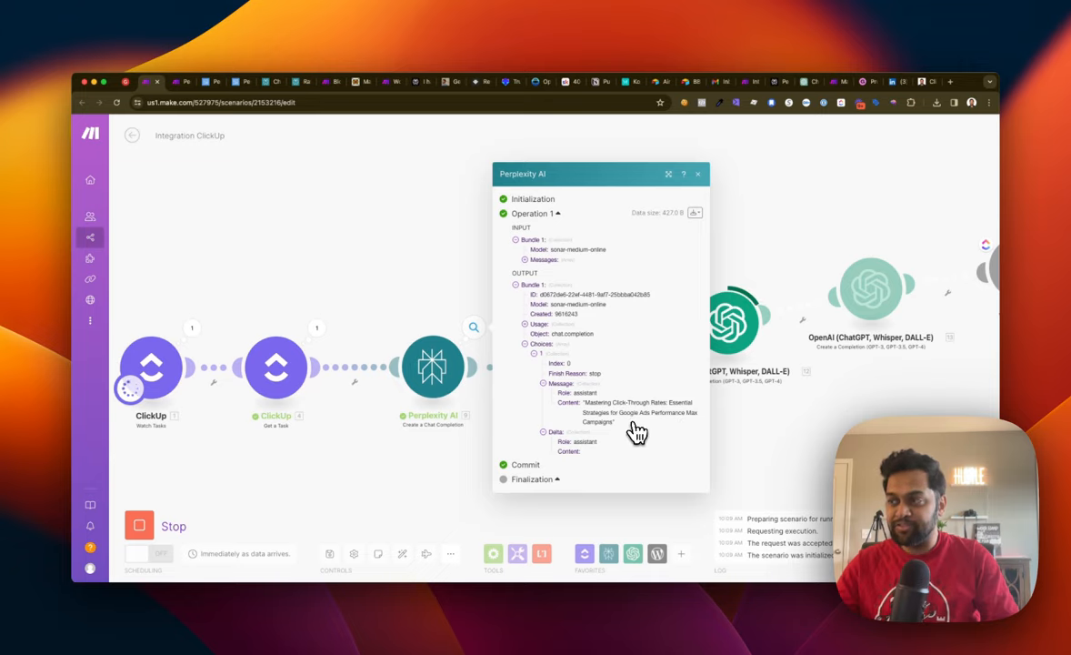
left_click(698, 174)
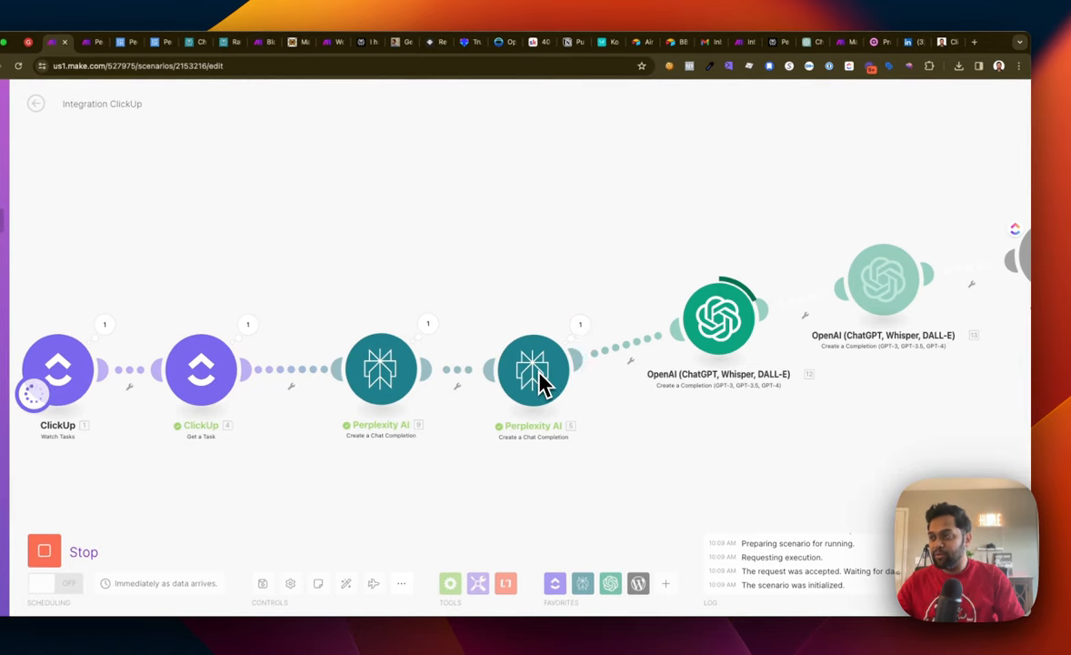
Step: Review the second Perplexity module's generated article on keywords, ad copy and audience targeting for higher CTR
left_click(532, 367)
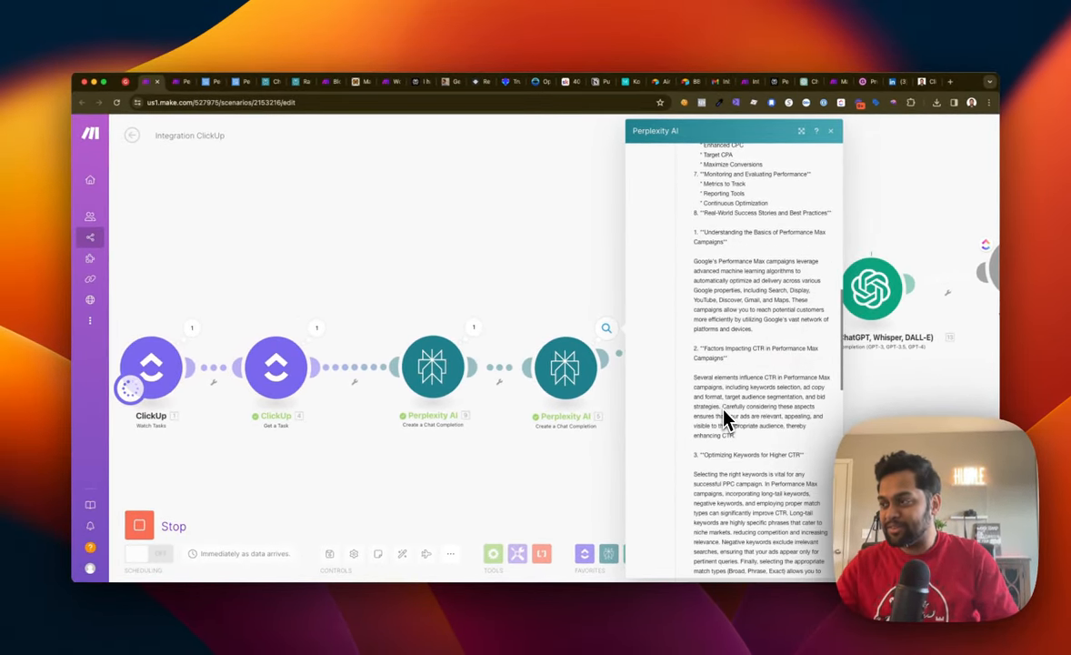
scroll("down", 3)
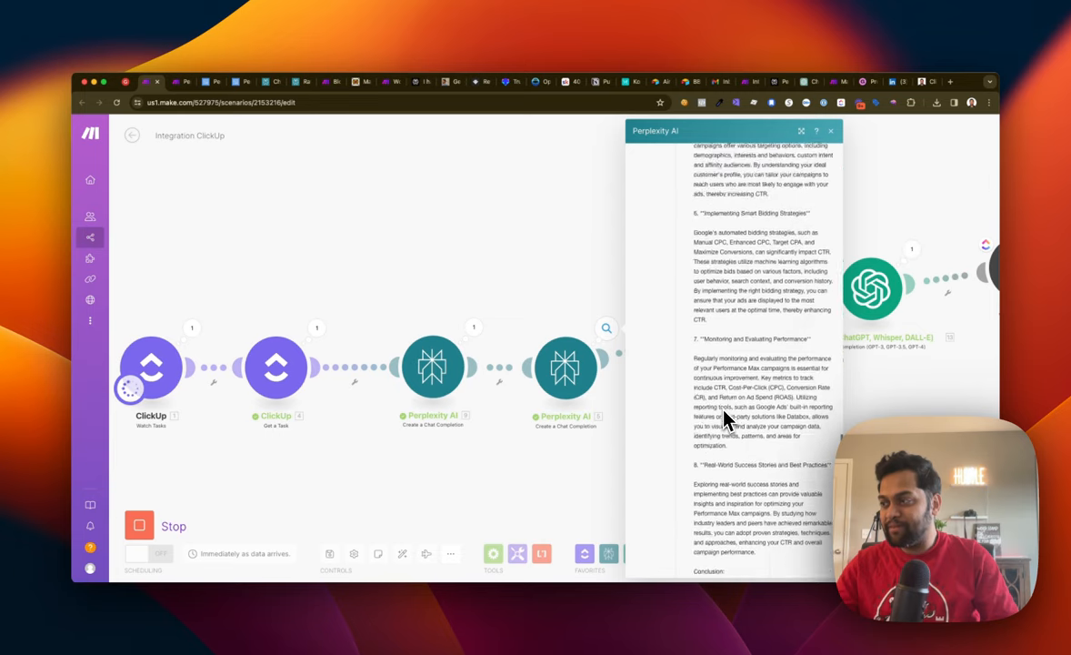
scroll("down", 3)
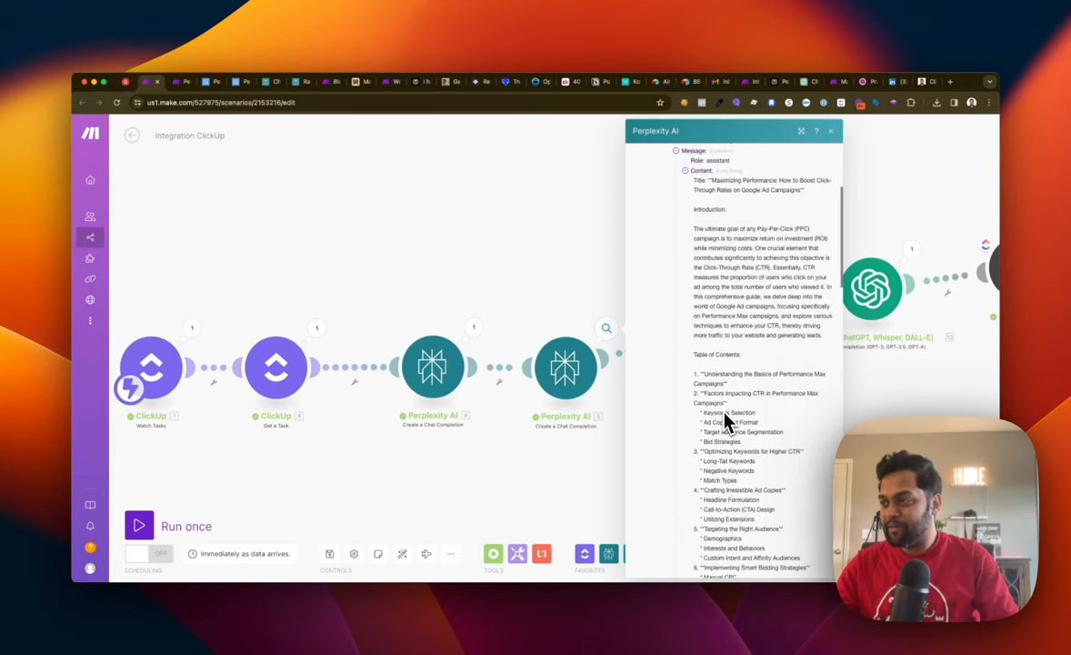
scroll("down", 3)
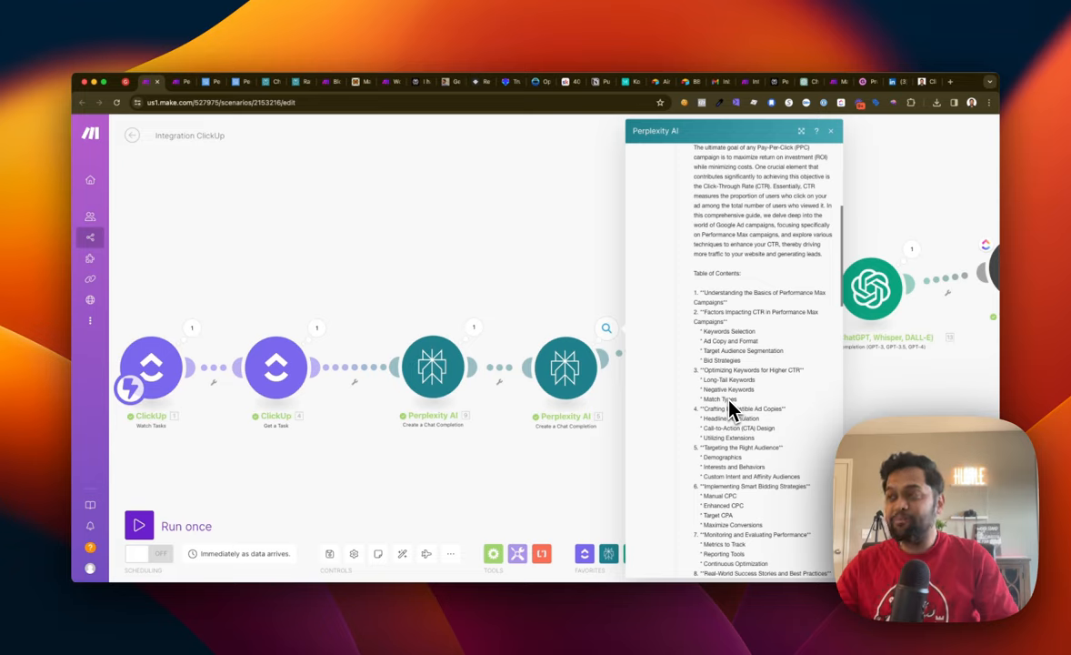
scroll("down", 3)
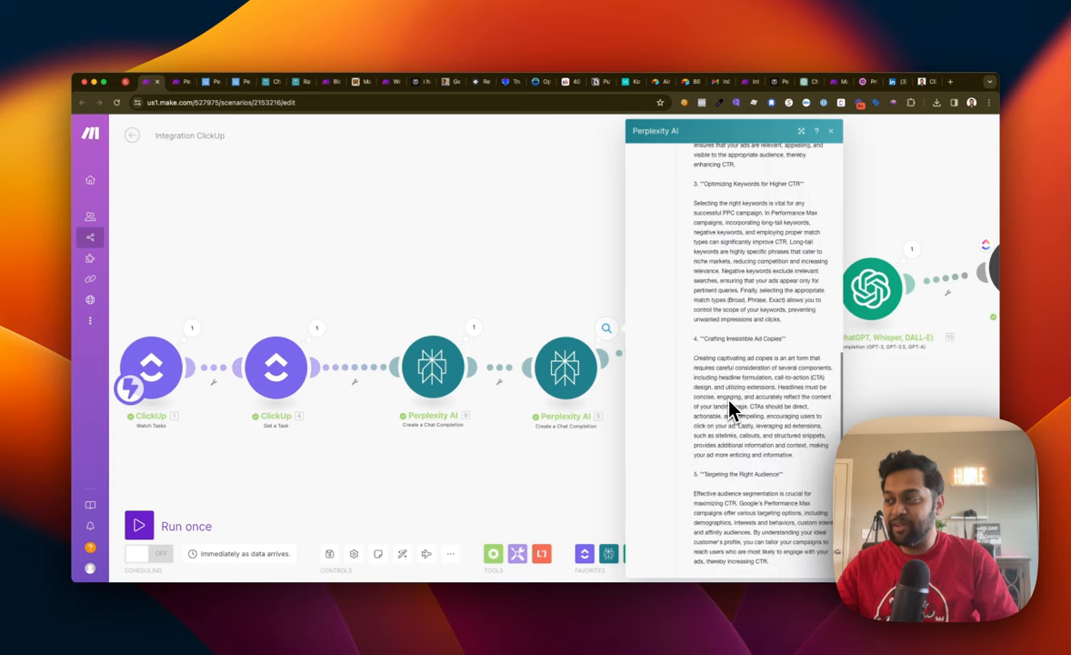
scroll("down", 3)
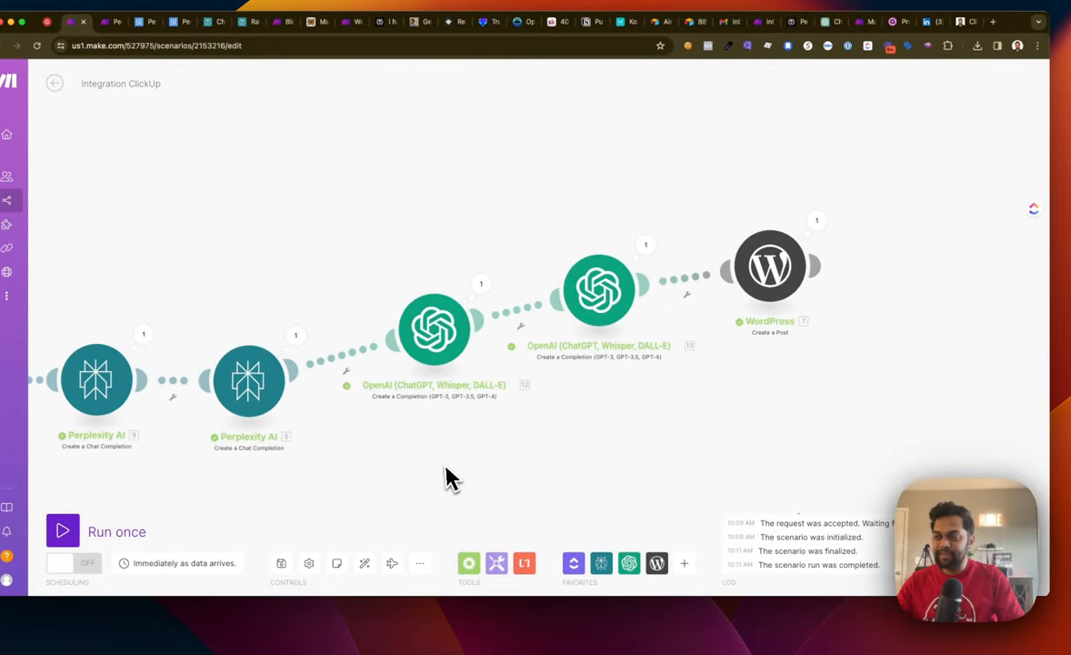
double_click(433, 327)
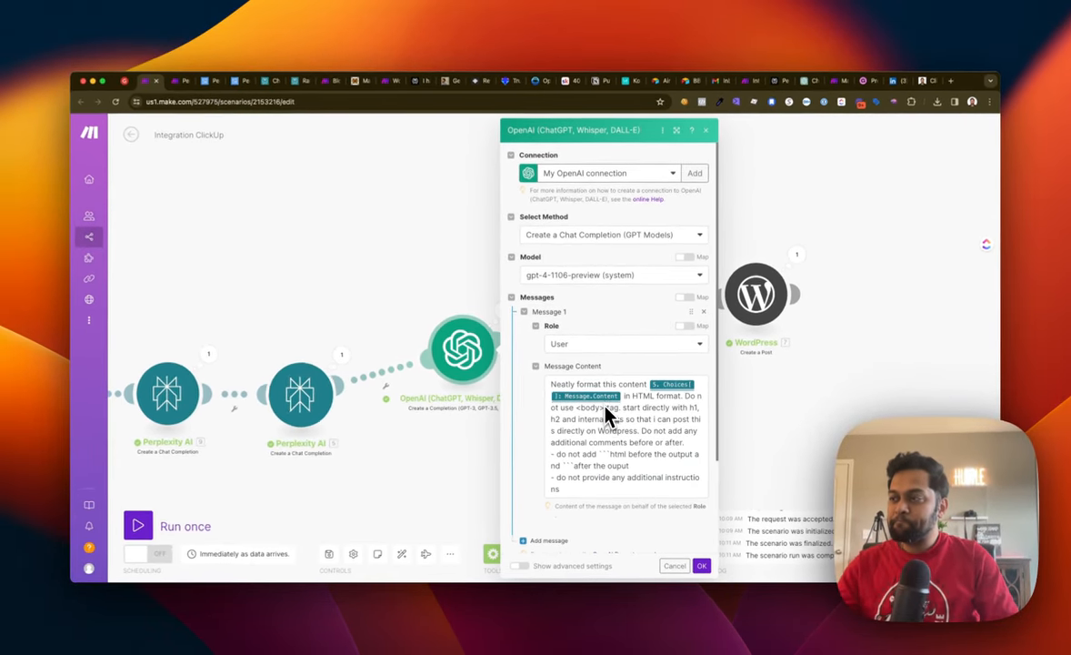
mouse_move(637, 422)
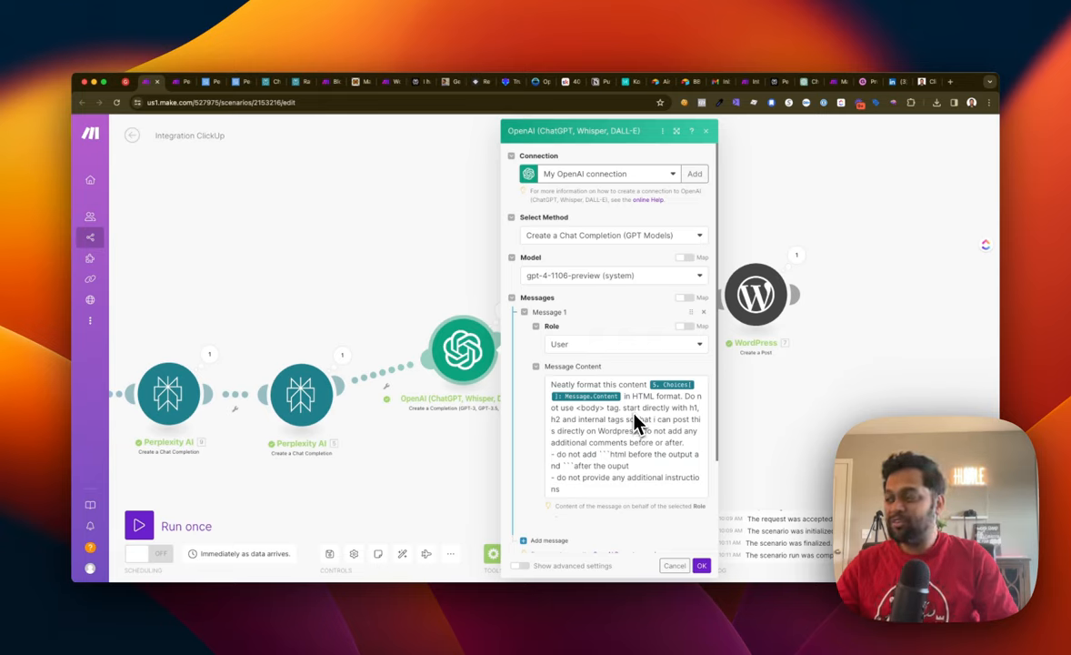
mouse_move(337, 404)
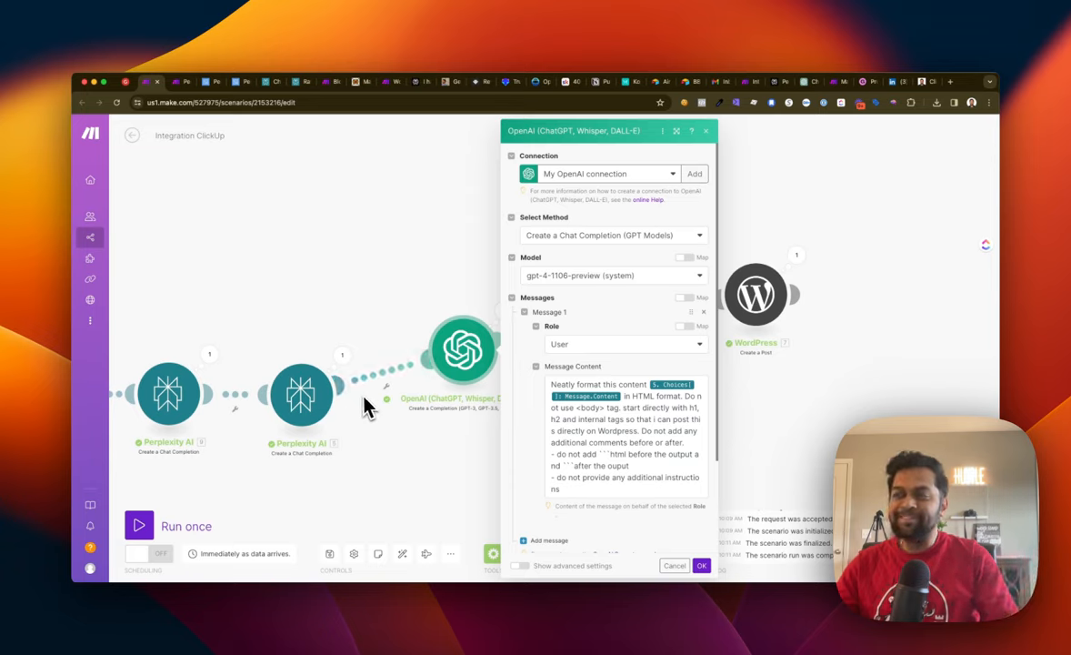
mouse_move(656, 409)
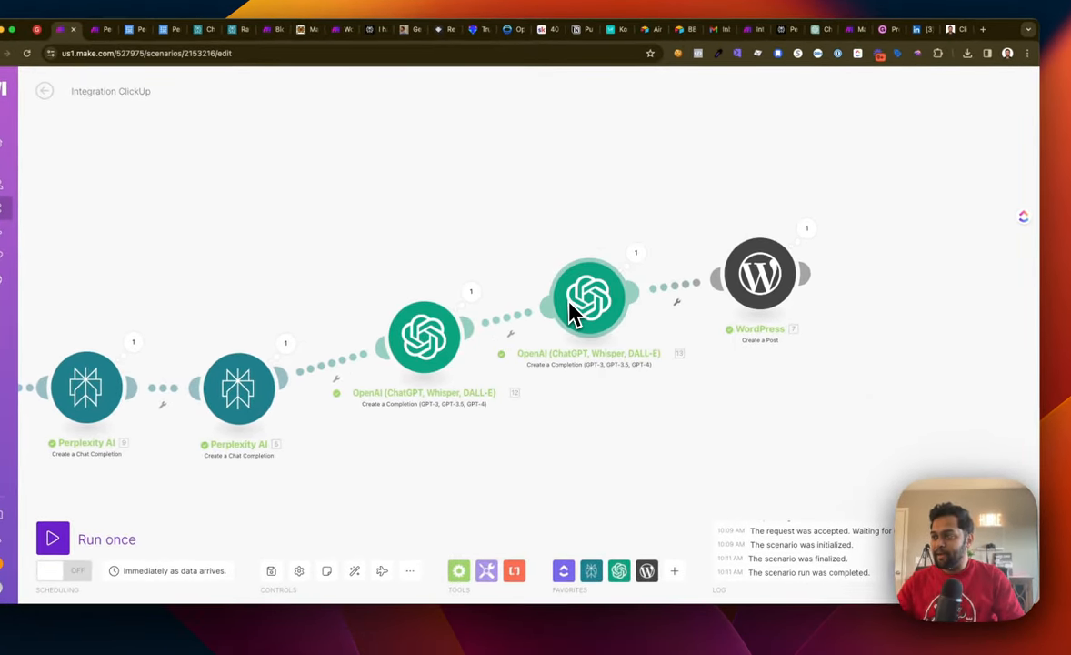
Step: Inspect the WordPress 'Create a Post' module's mapped title, content and Draft status
left_click(760, 273)
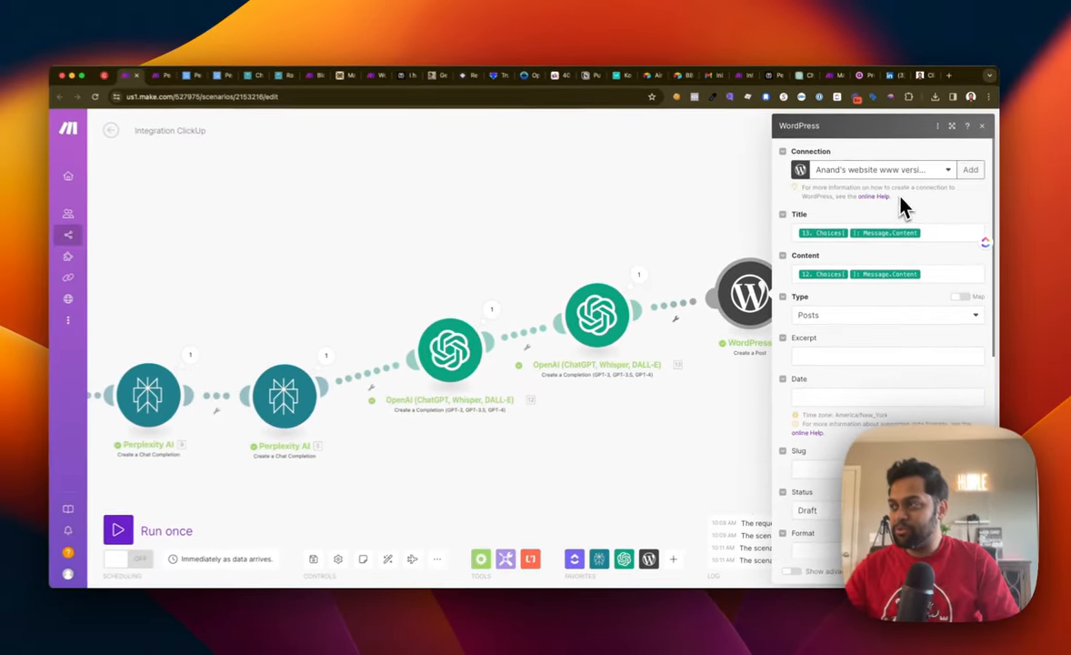
scroll("down", 3)
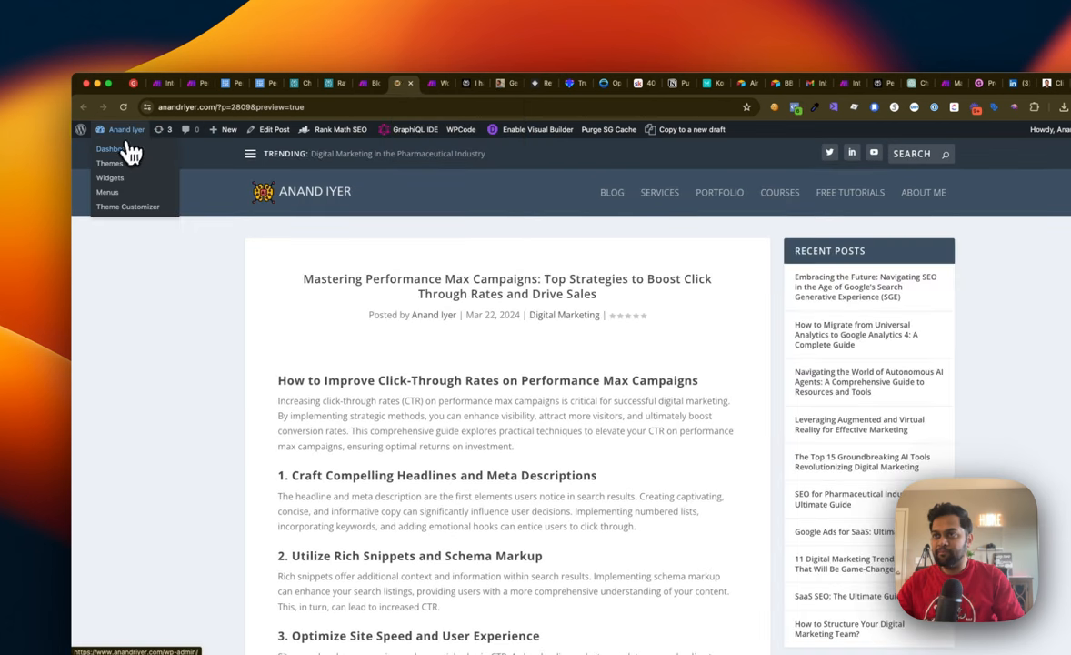
Step: Preview the new WordPress draft 'Mastering Click-Through Rates…' and read through its contents list and headings
left_click(110, 149)
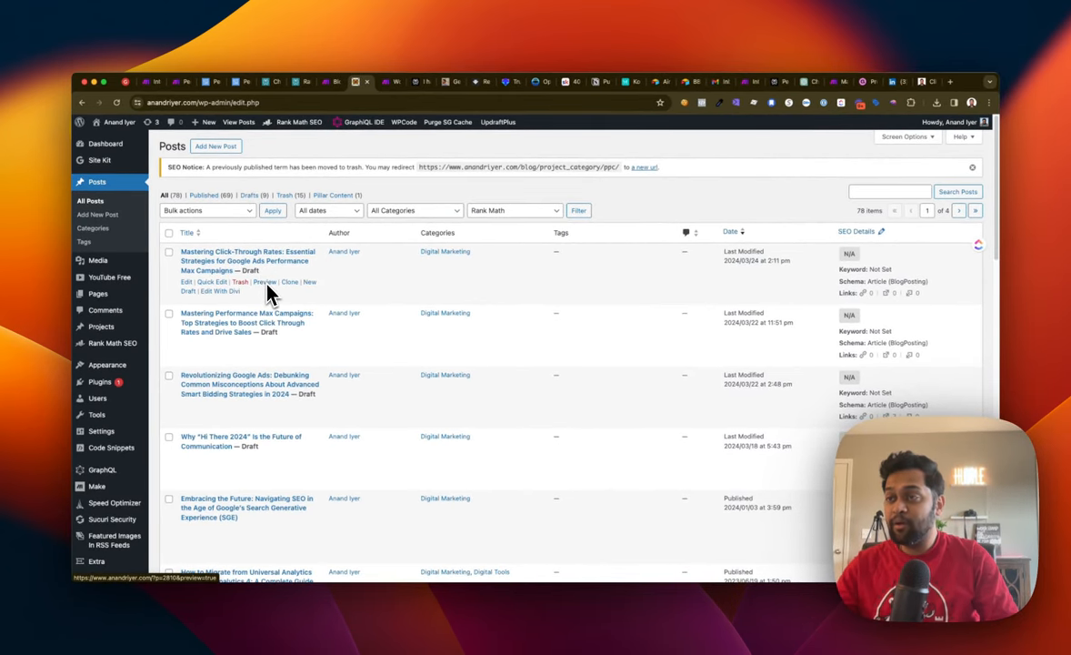
mouse_move(194, 262)
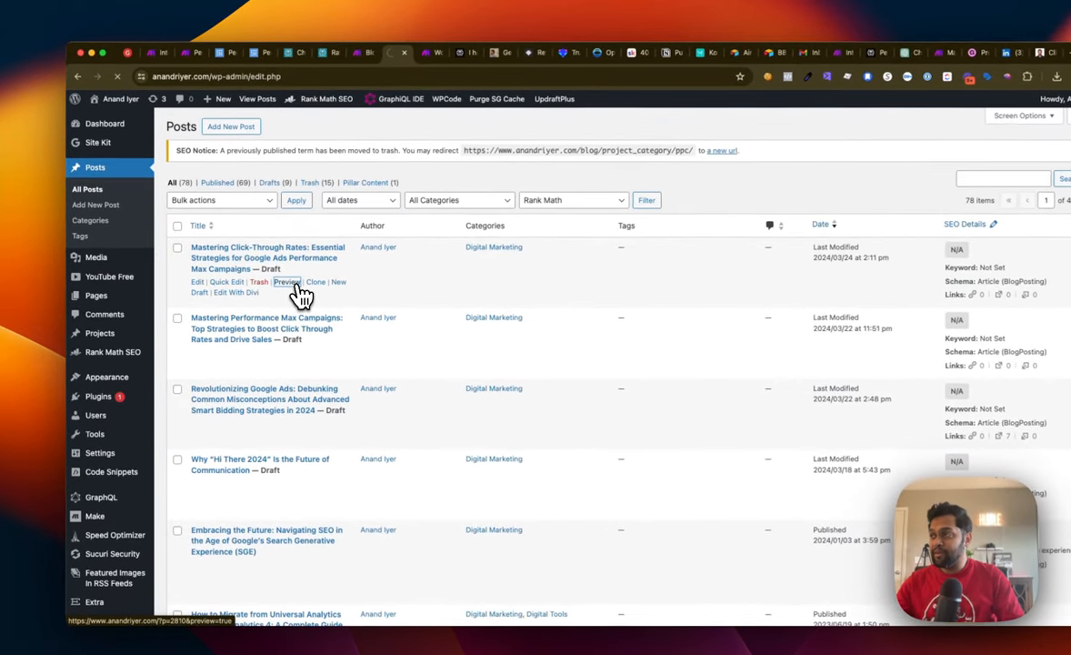
left_click(284, 280)
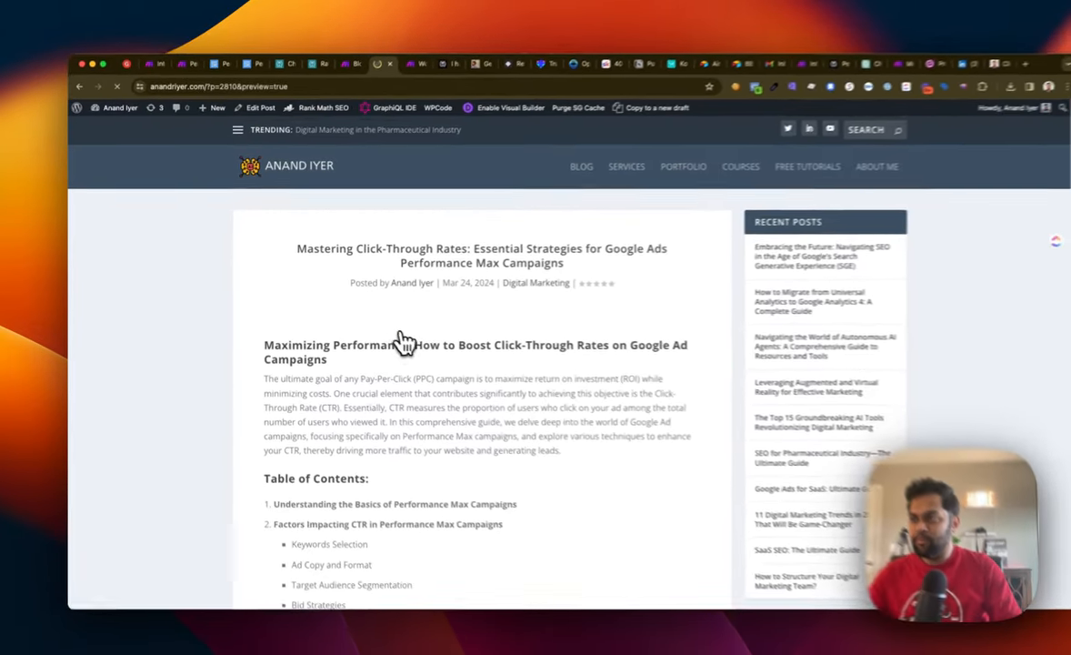
scroll("down", 3)
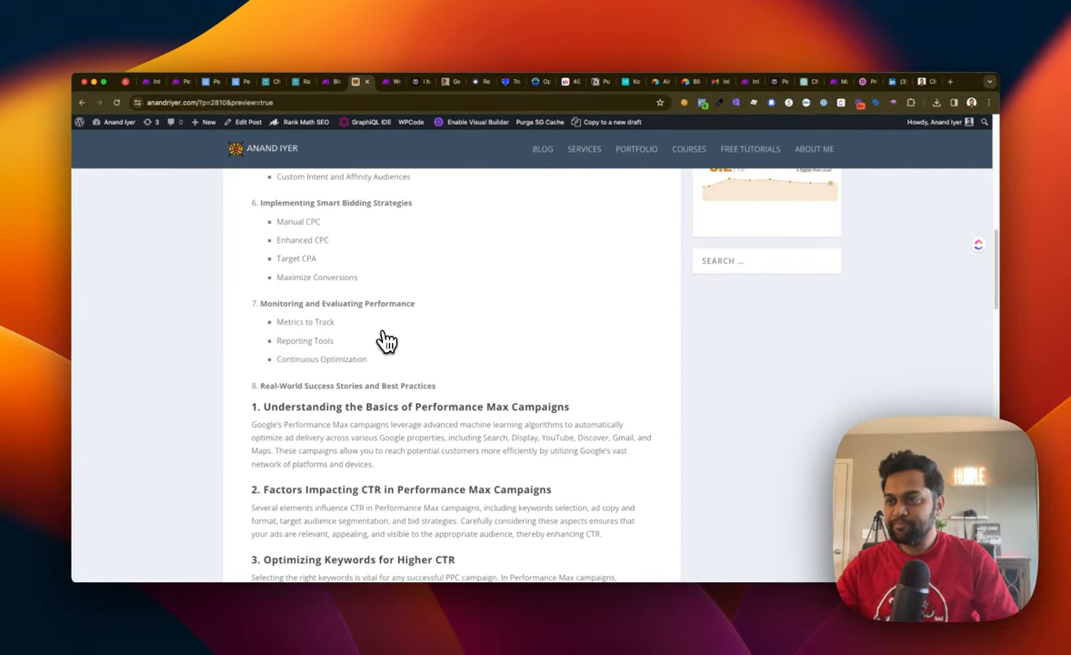
scroll("down", 3)
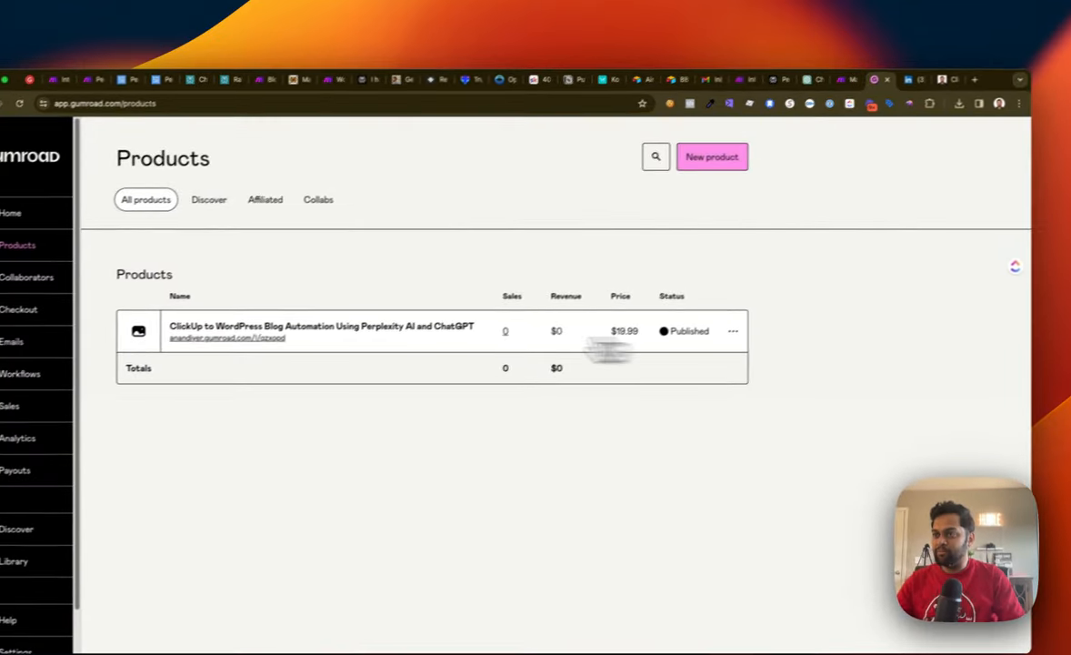
Step: View the Gumroad listing 'ClickUp to WordPress Blog Automation Using Perplexity AI and ChatGPT' priced at $19.99
left_click(320, 331)
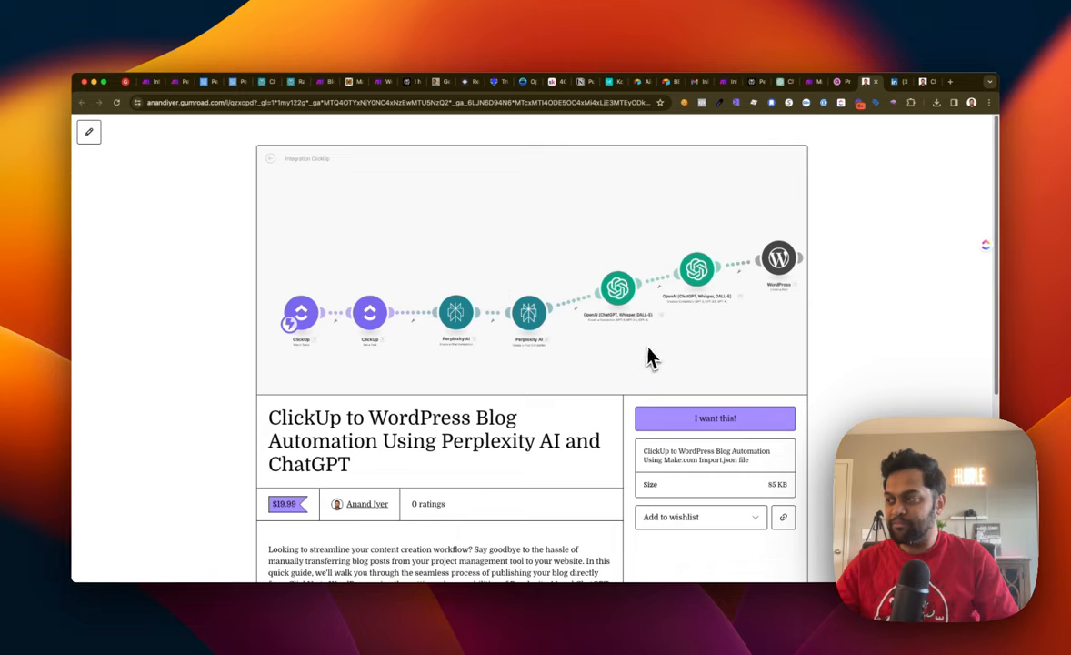
mouse_move(582, 323)
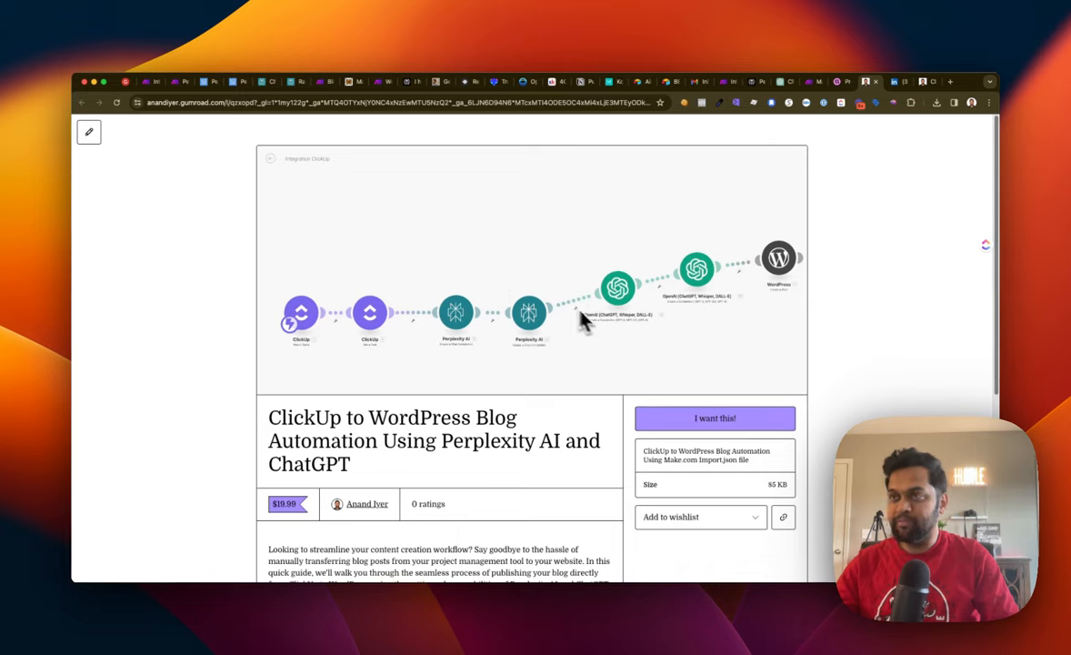
mouse_move(498, 289)
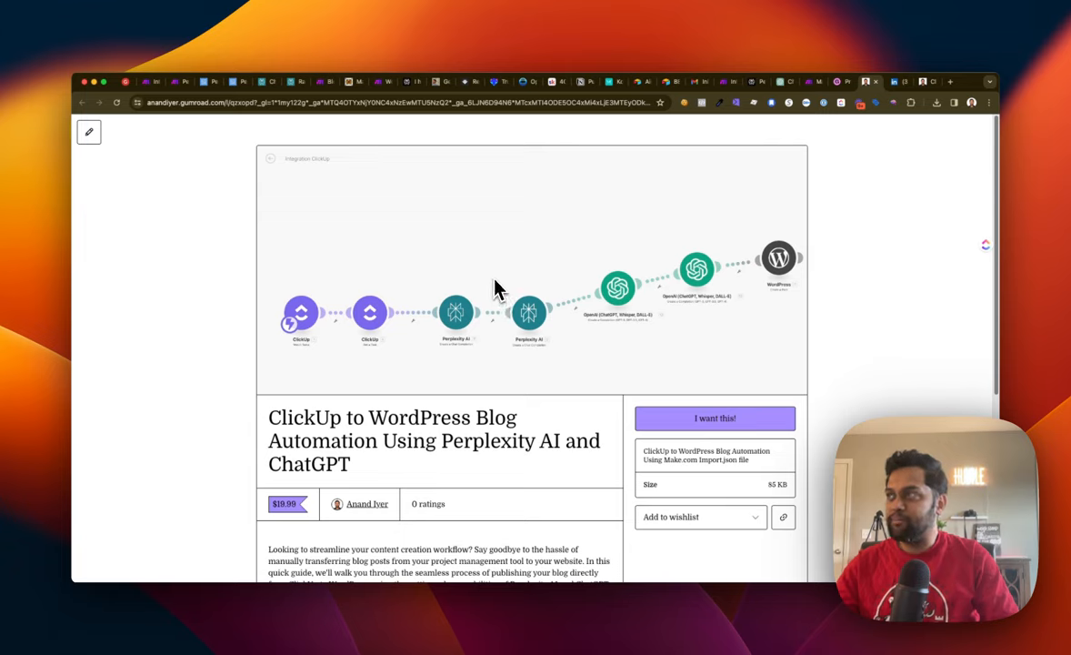
mouse_move(327, 196)
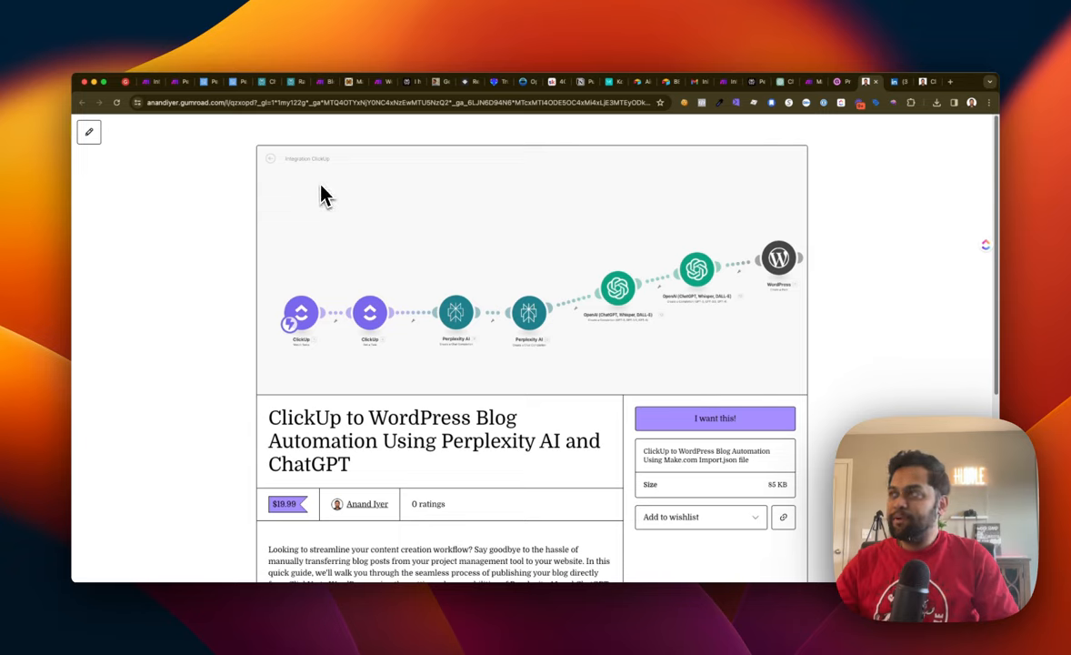